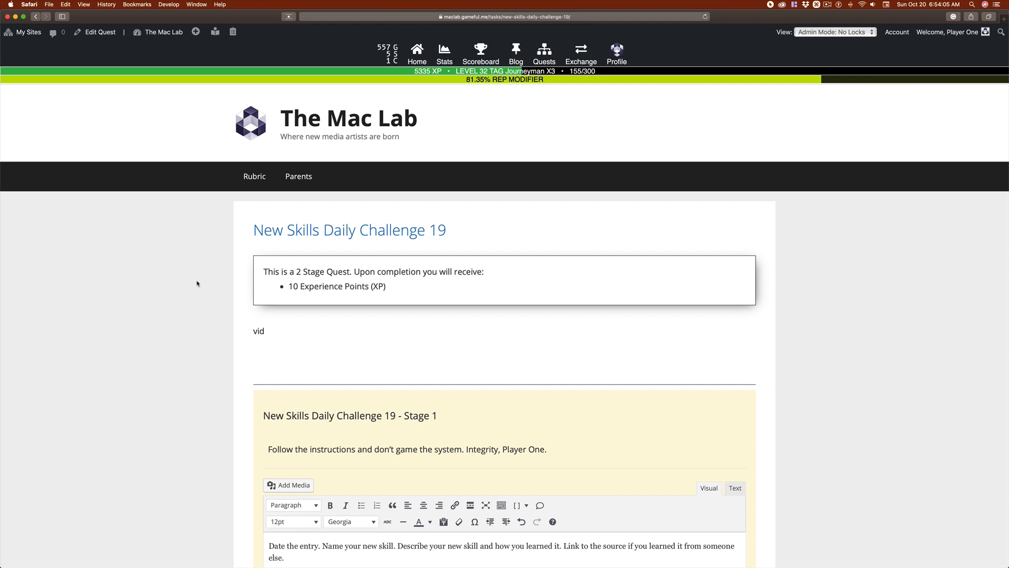
Turn the words 'Link to the source' into a hyperlink that opens in a new tab.
scroll("down", 3)
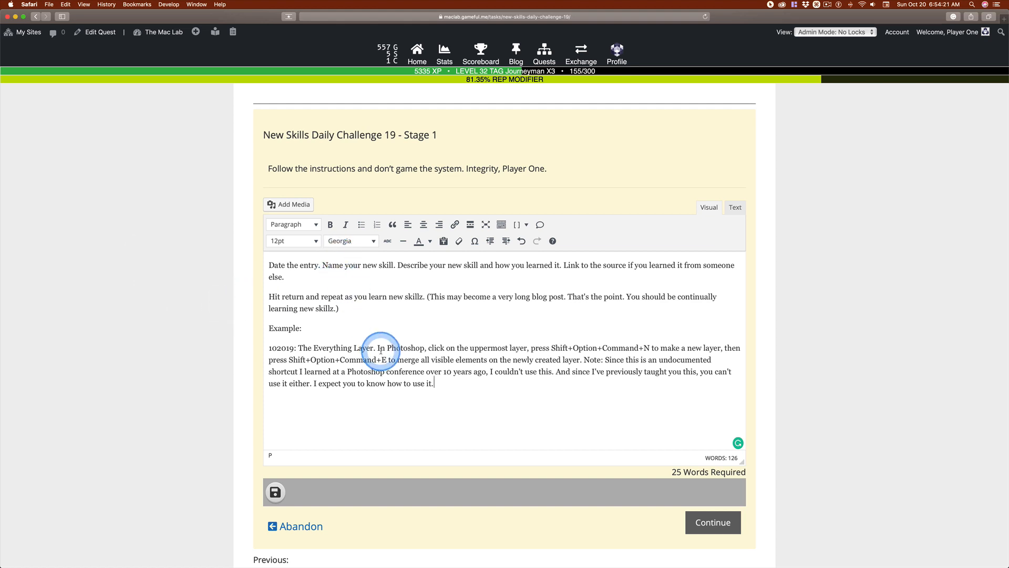
mouse_move(286, 273)
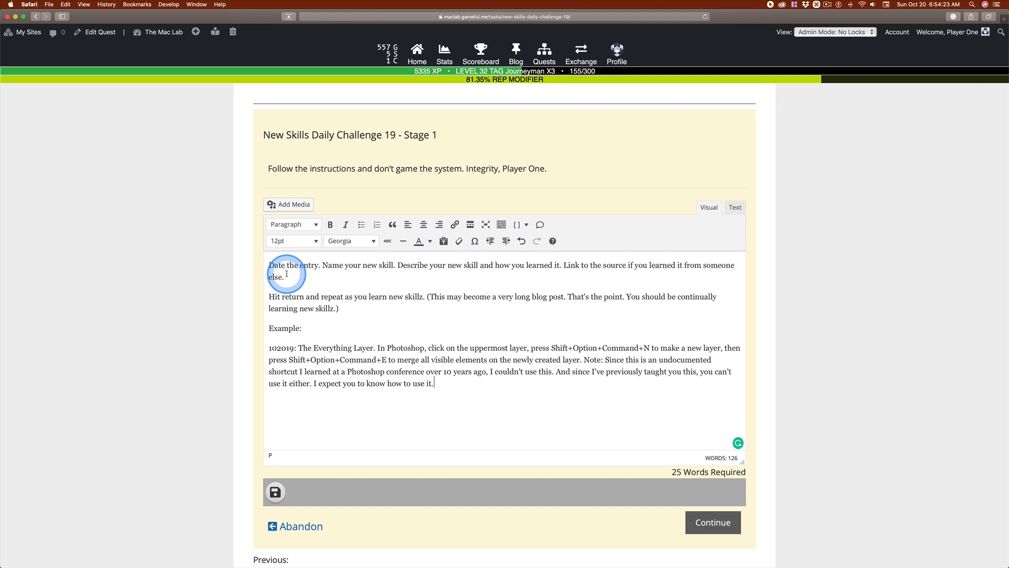
mouse_move(349, 277)
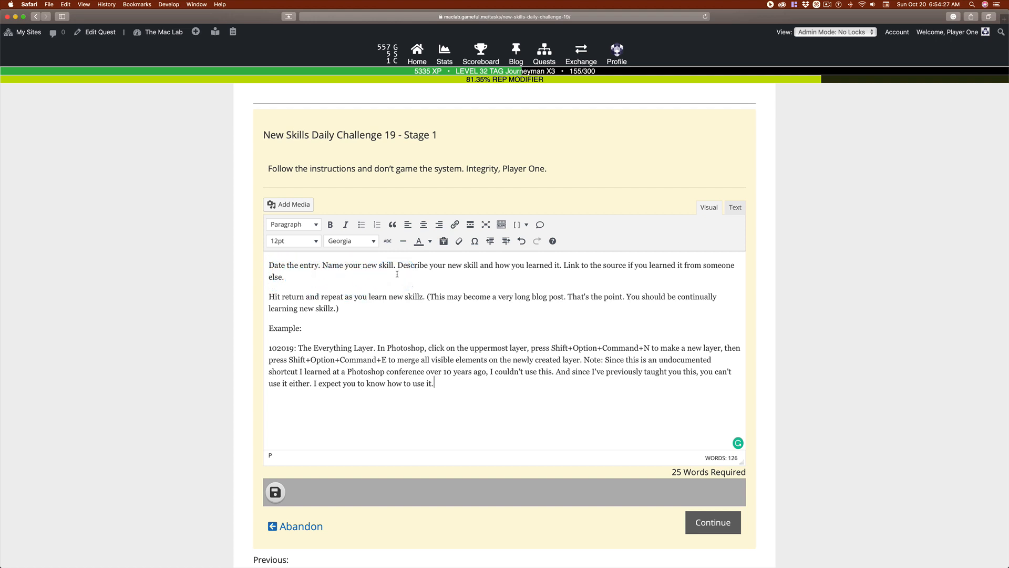
left_click(365, 271)
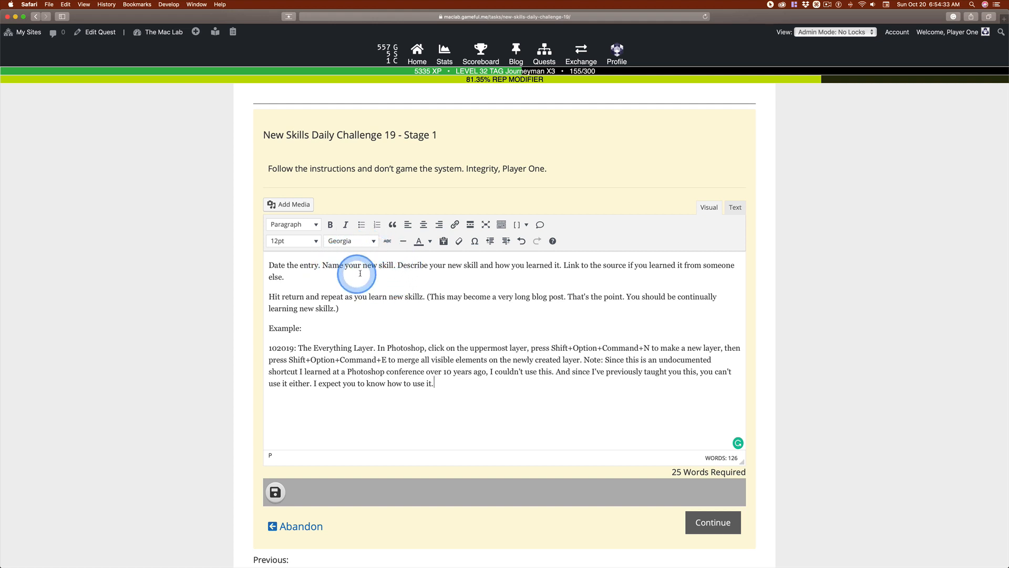
mouse_move(480, 275)
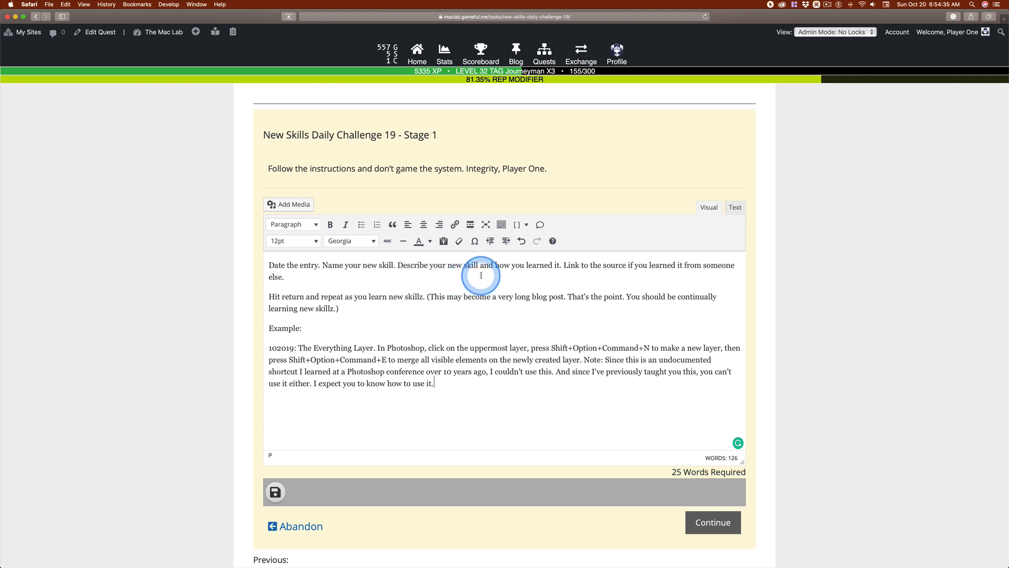
mouse_move(544, 273)
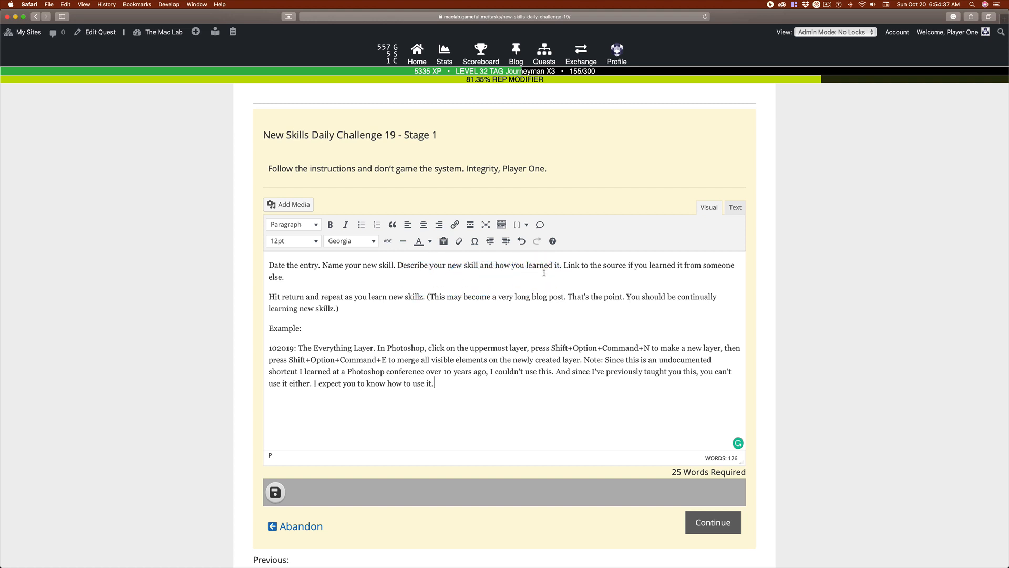
left_click(612, 270)
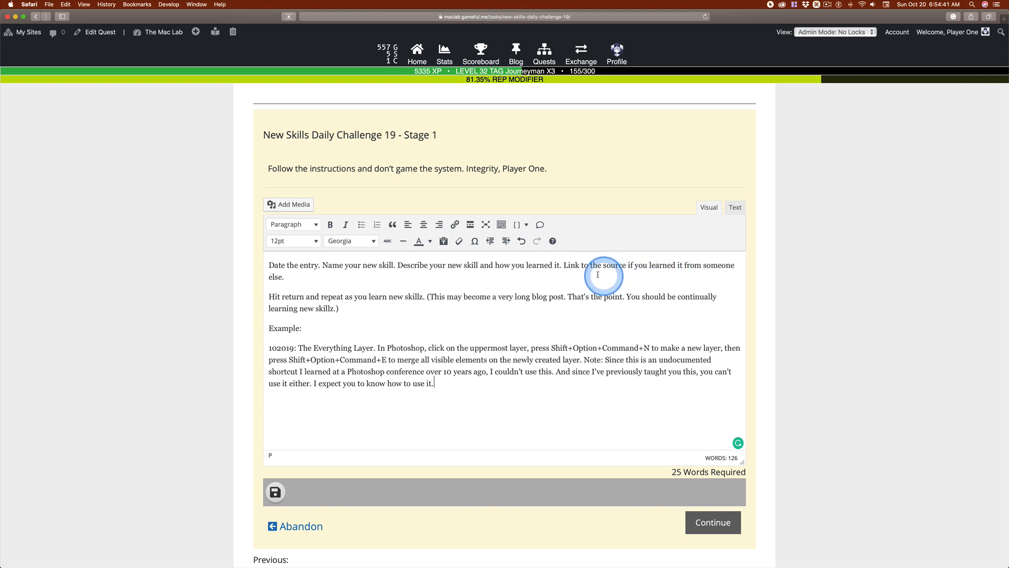
left_click_drag(561, 265, 628, 265)
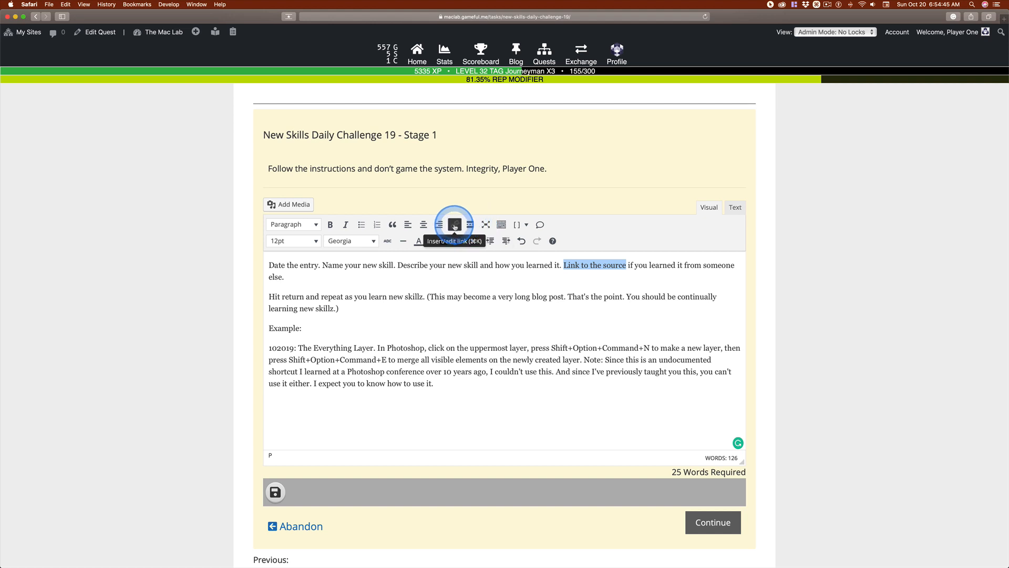
left_click(454, 223)
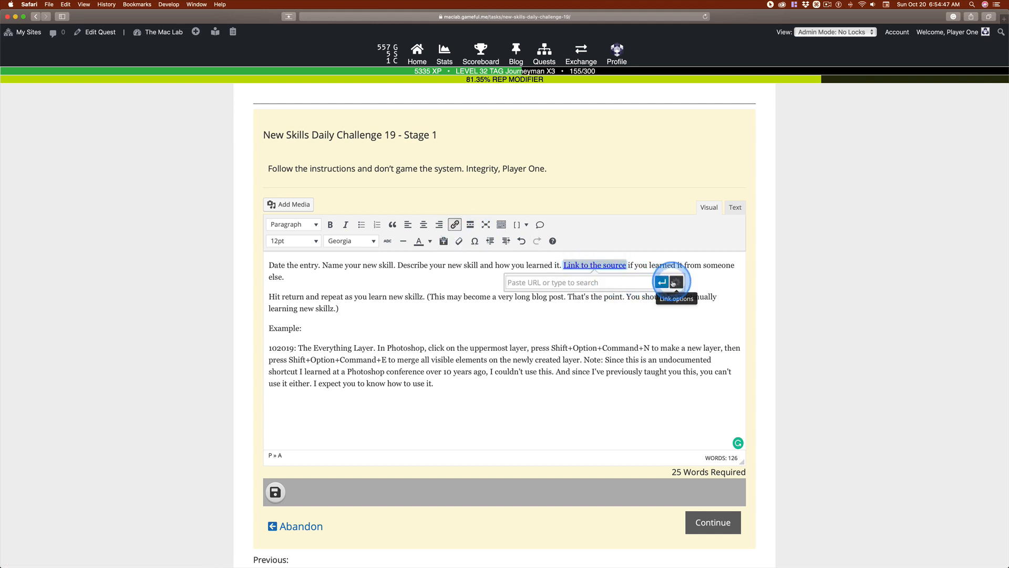
left_click(674, 283)
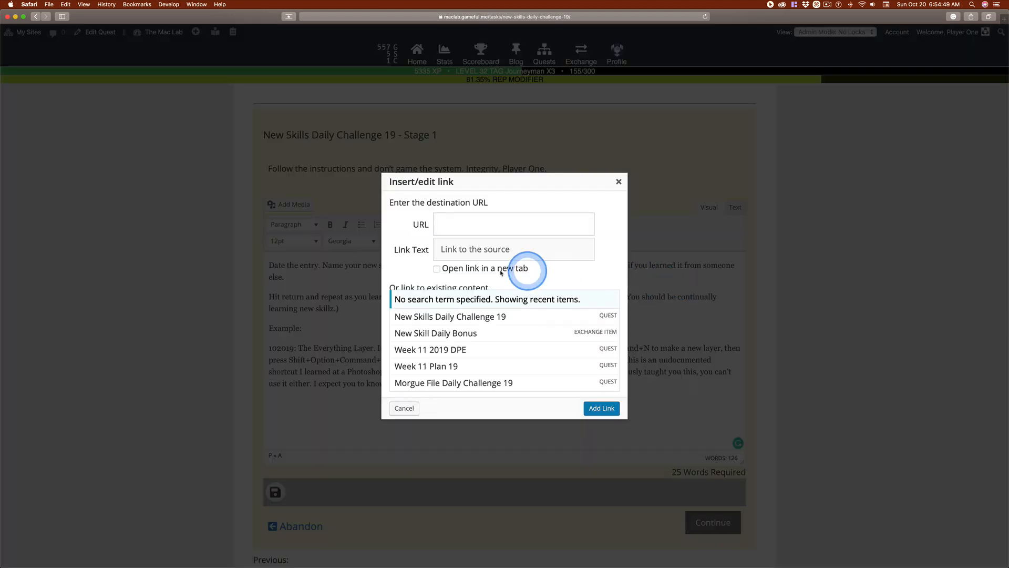
left_click(437, 268)
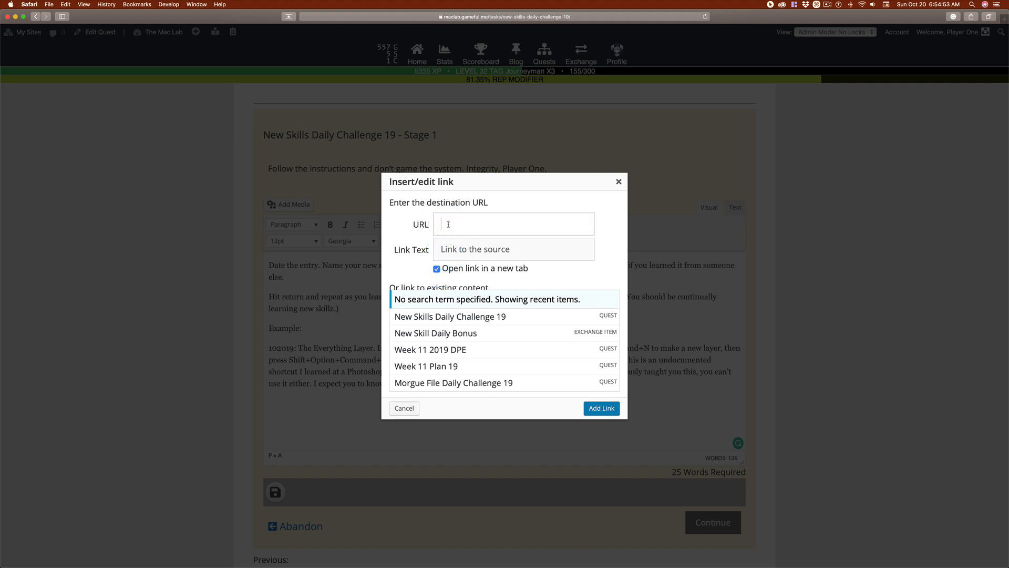
left_click(443, 223)
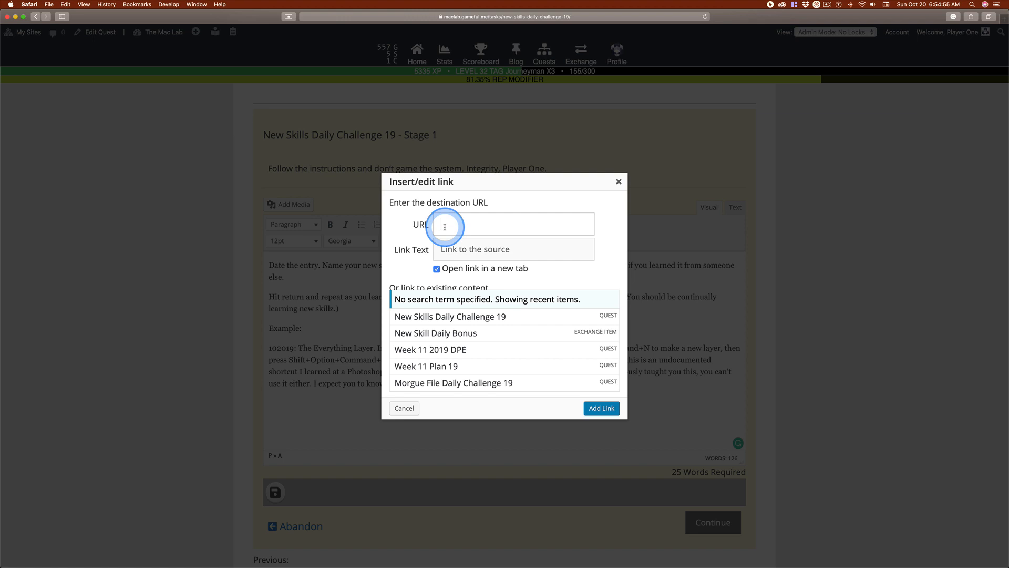
left_click(404, 408)
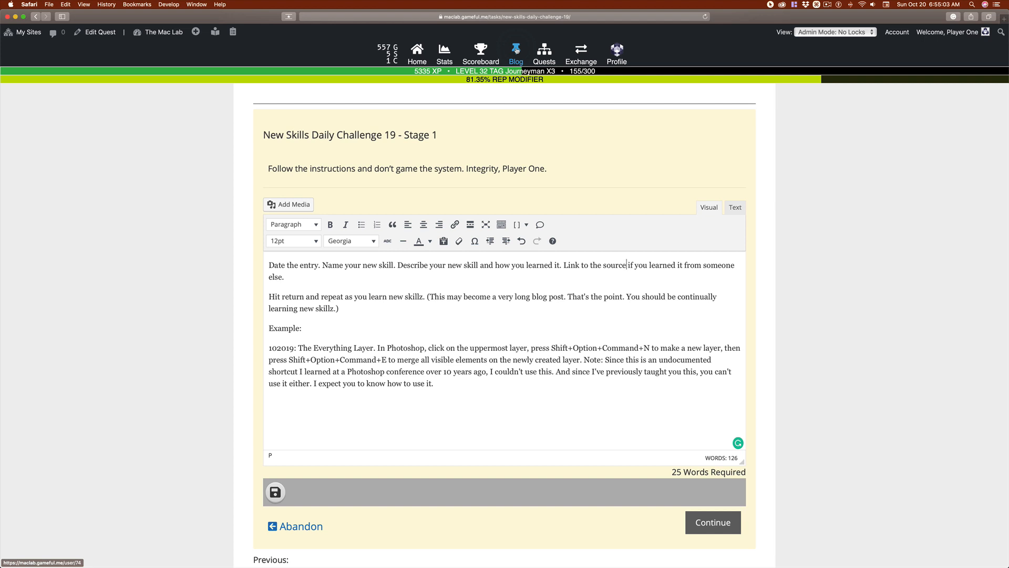
left_click(690, 265)
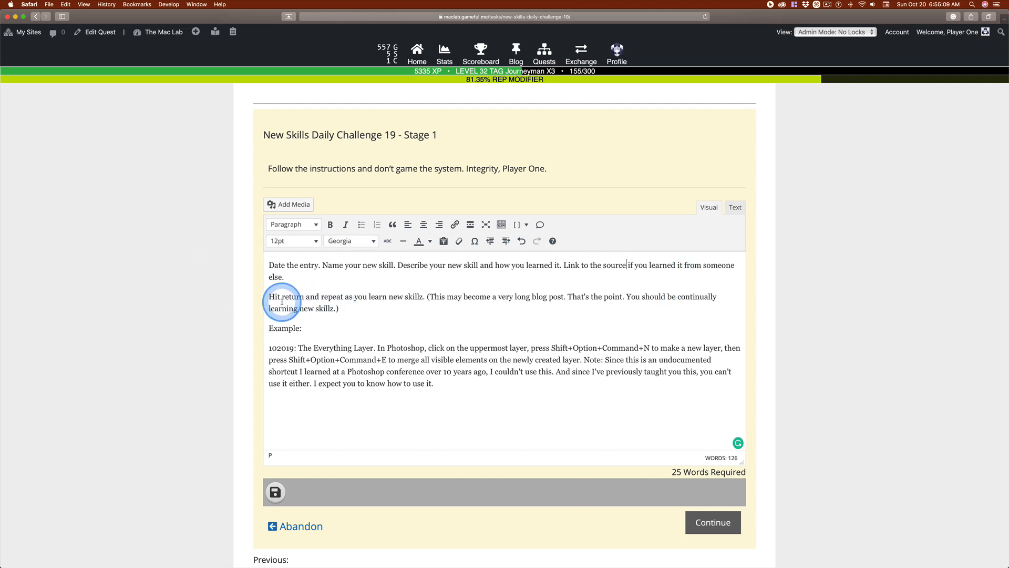
mouse_move(555, 309)
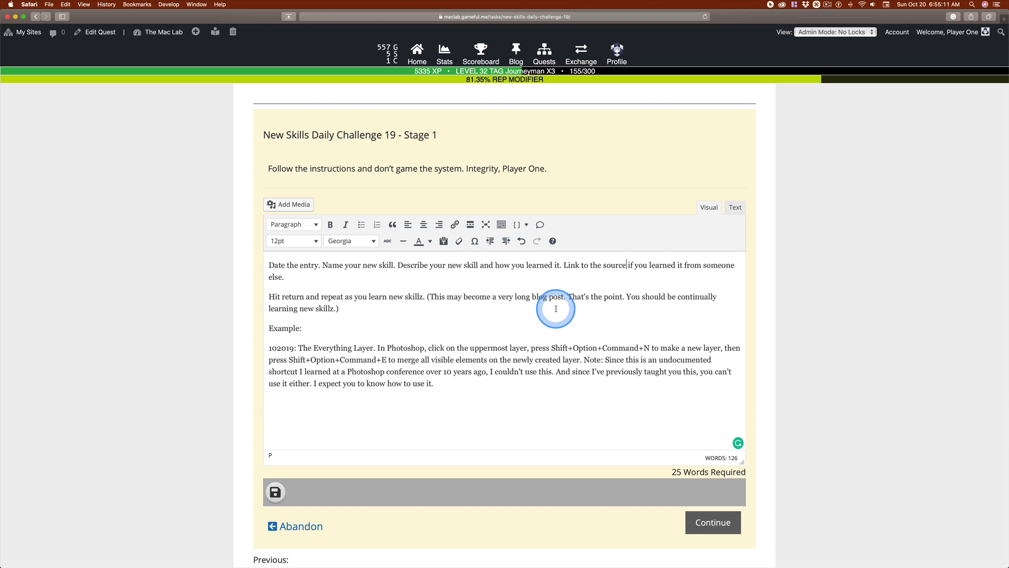
mouse_move(275, 349)
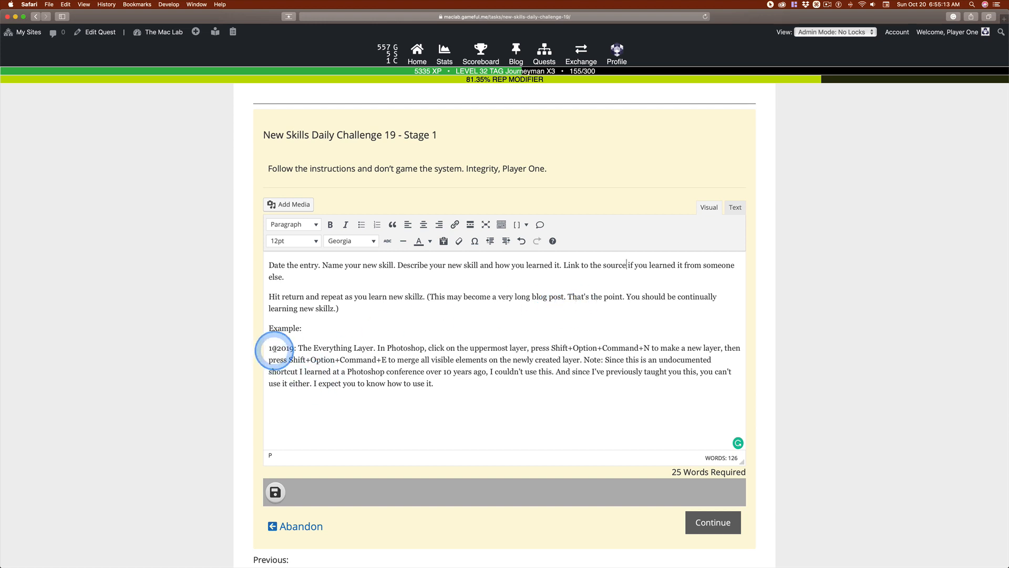
Review the example entry's date, skill name 'The Everything Layer' and how-it's-done description.
double_click(282, 348)
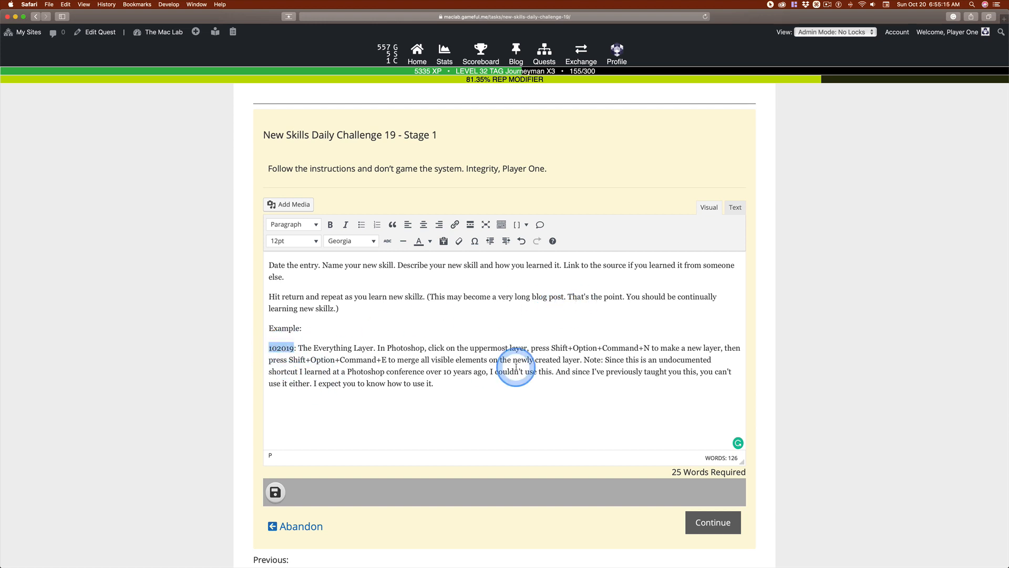
left_click(277, 340)
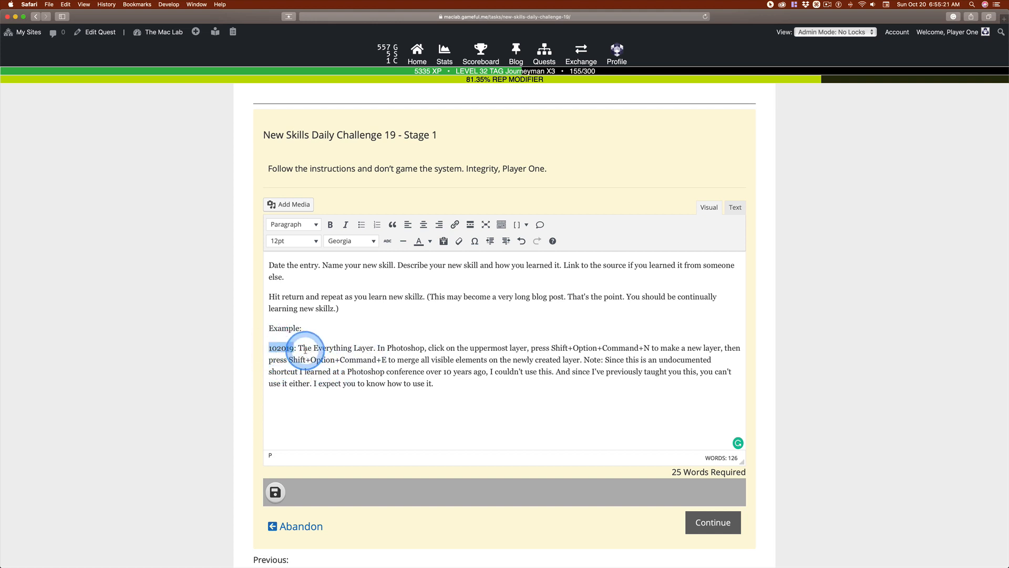
left_click_drag(300, 348, 512, 348)
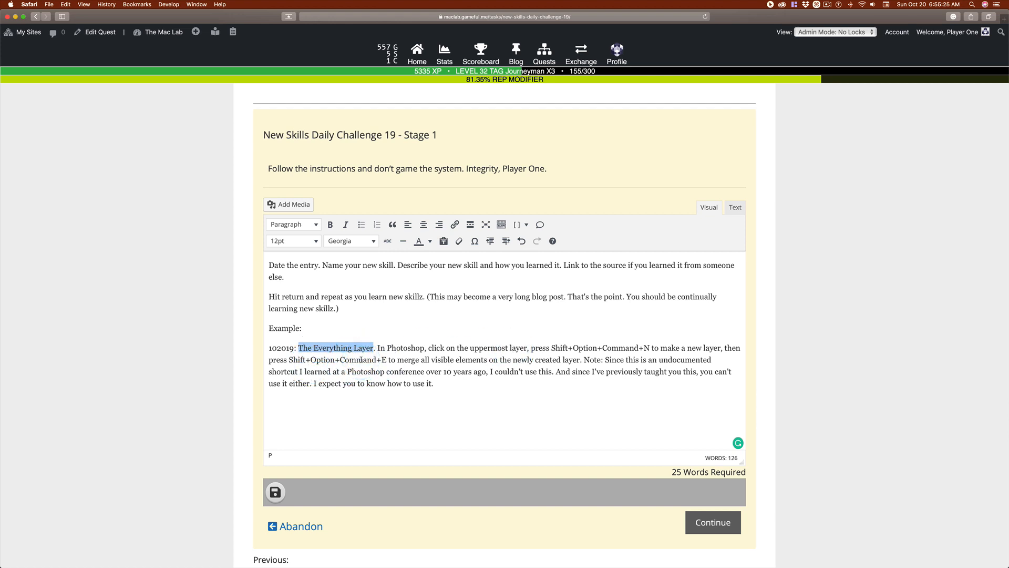
left_click(472, 296)
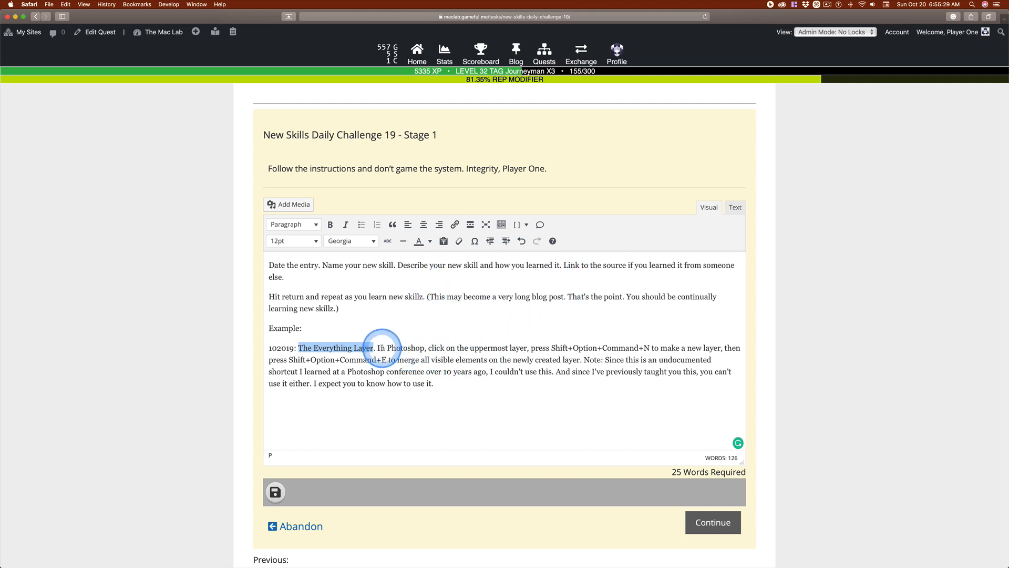
left_click_drag(376, 348, 572, 360)
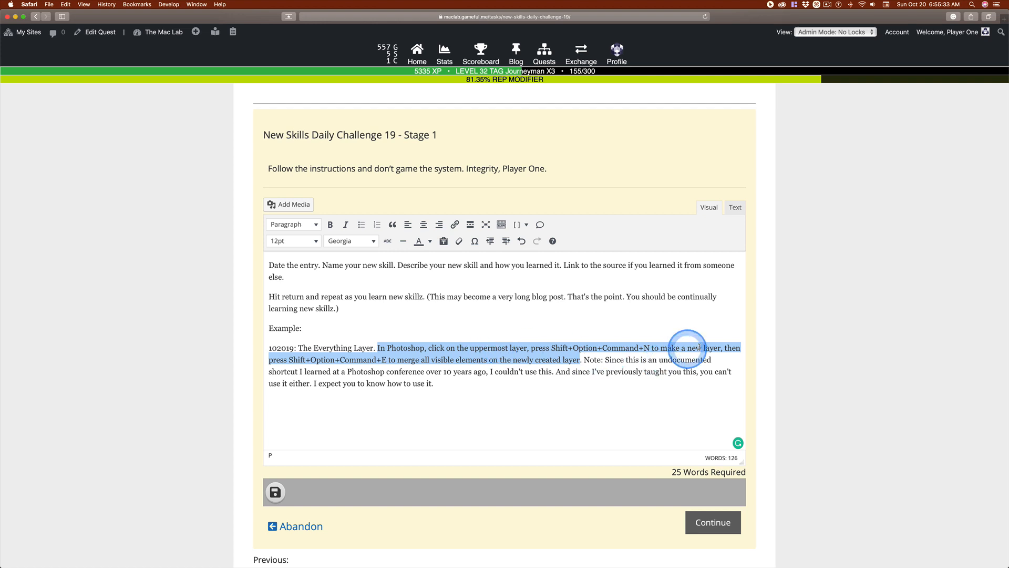
mouse_move(422, 354)
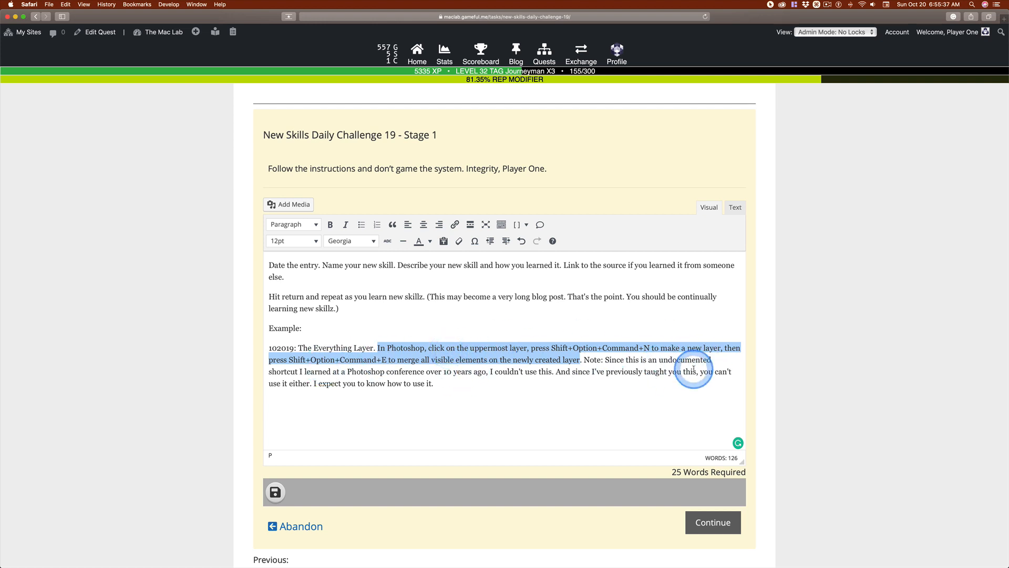
left_click(661, 348)
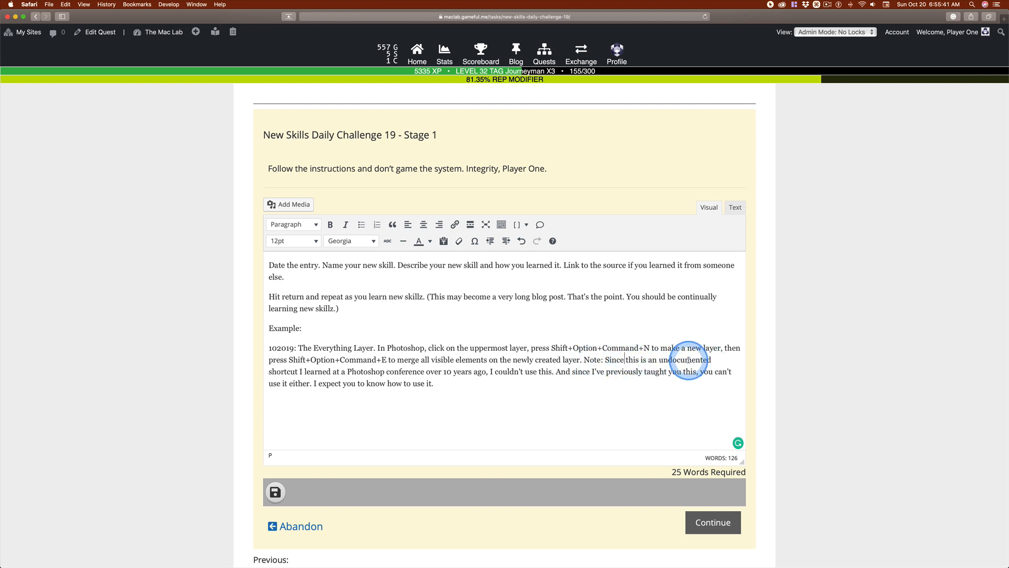
mouse_move(520, 406)
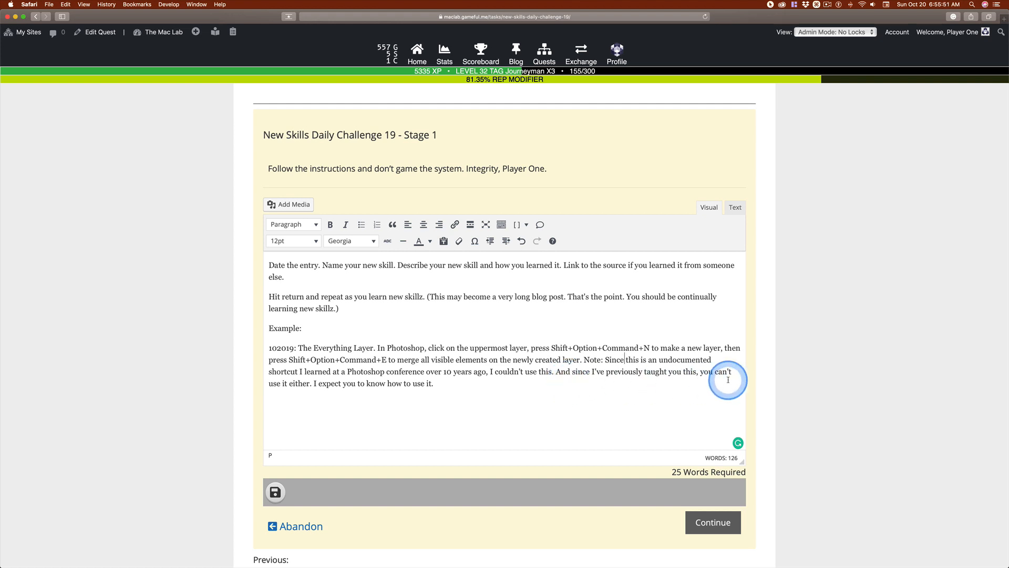
mouse_move(354, 412)
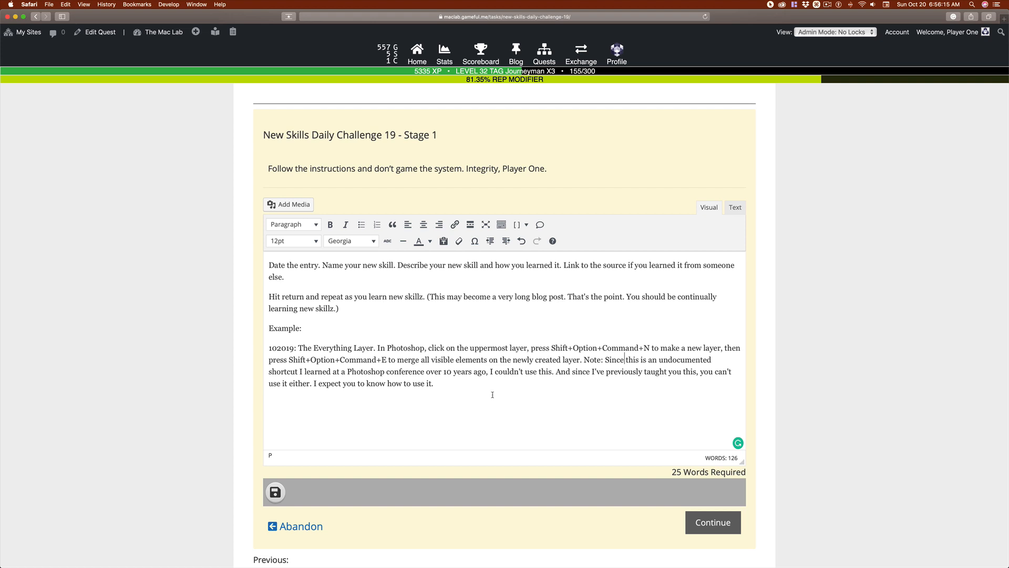
mouse_move(416, 402)
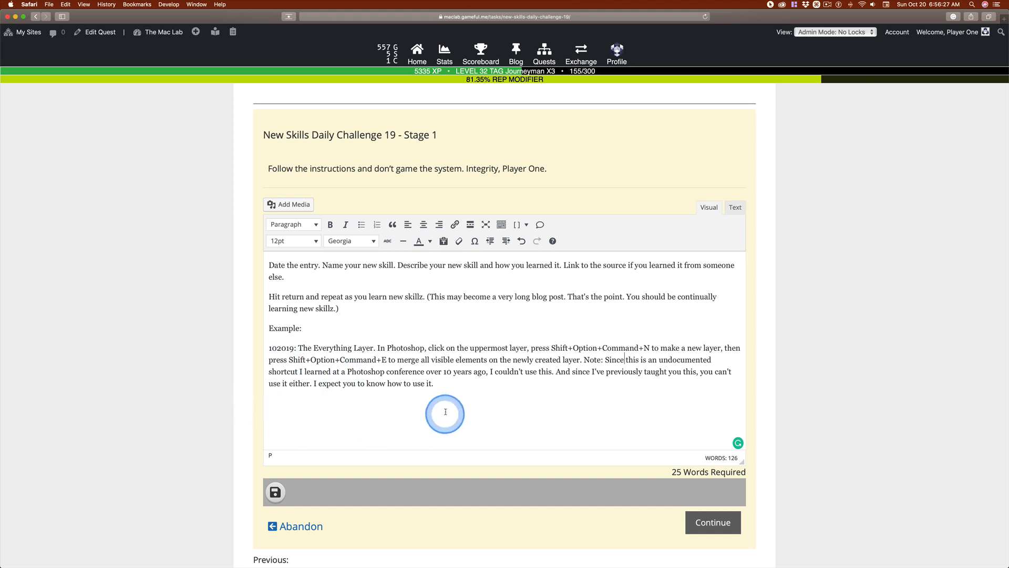
mouse_move(648, 387)
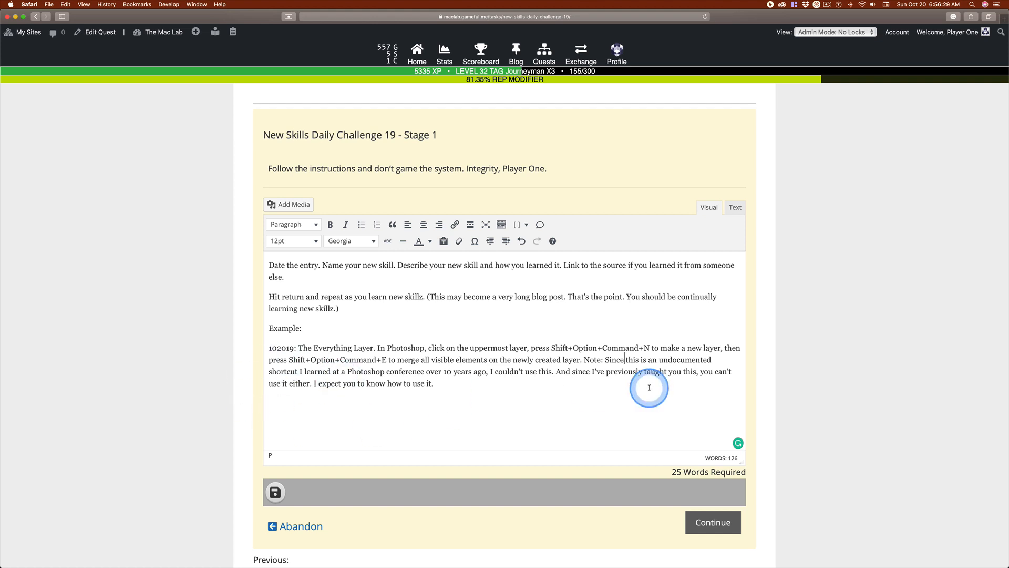
Submit the Stage 1 entry with Continue so the post shows in the green completed box.
scroll("down", 3)
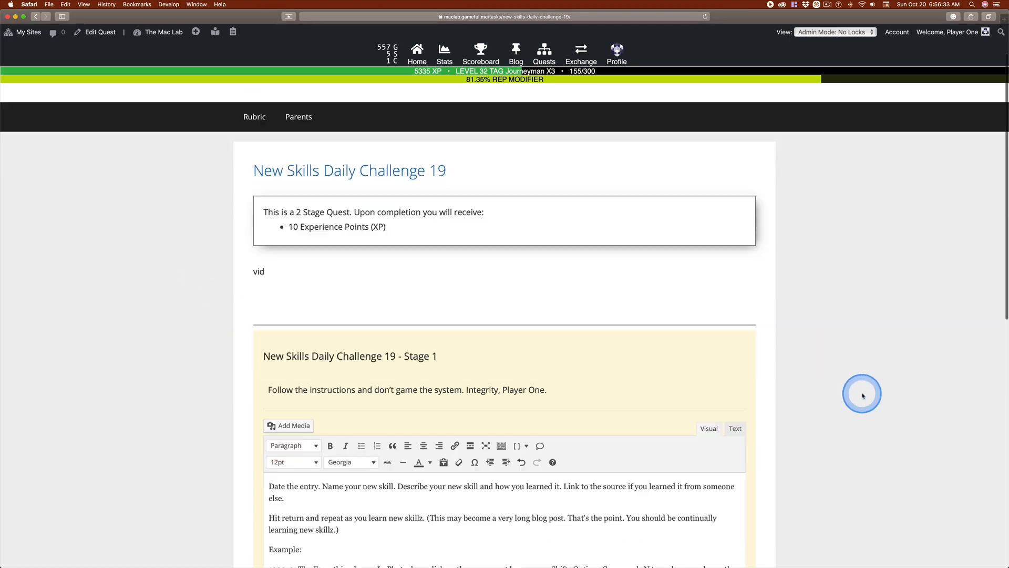
scroll("down", 3)
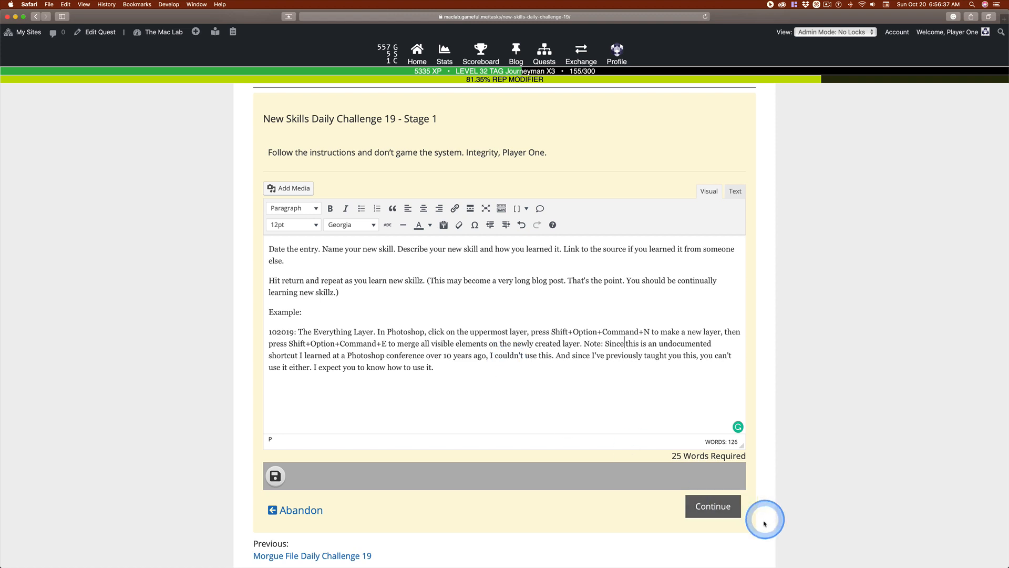
left_click(713, 505)
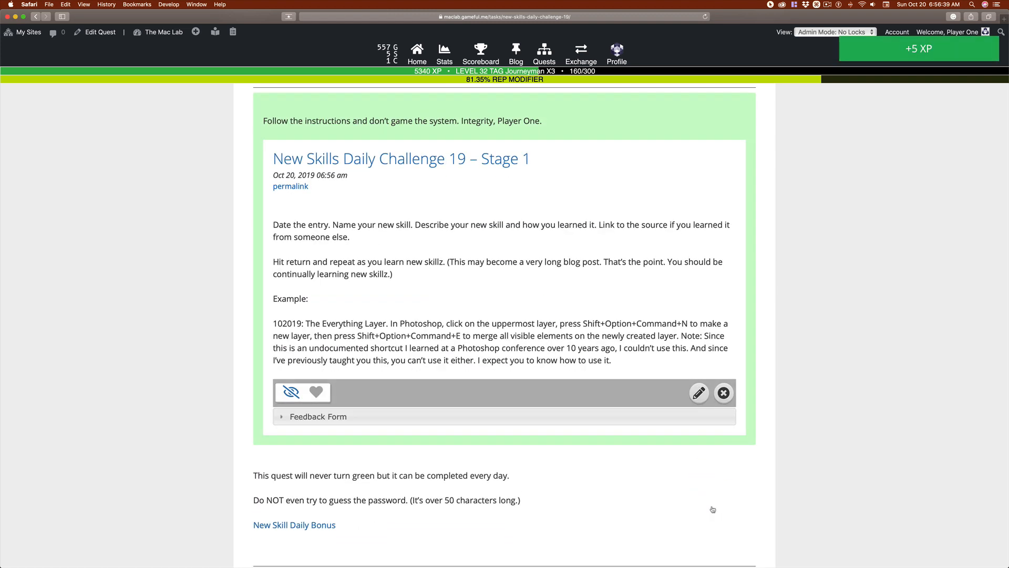
scroll("down", 3)
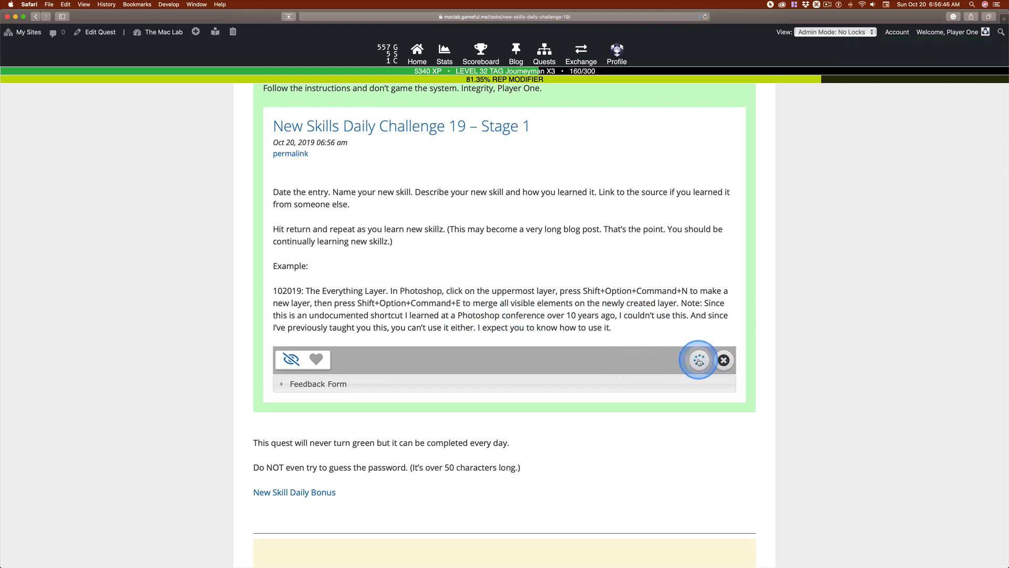
left_click(698, 360)
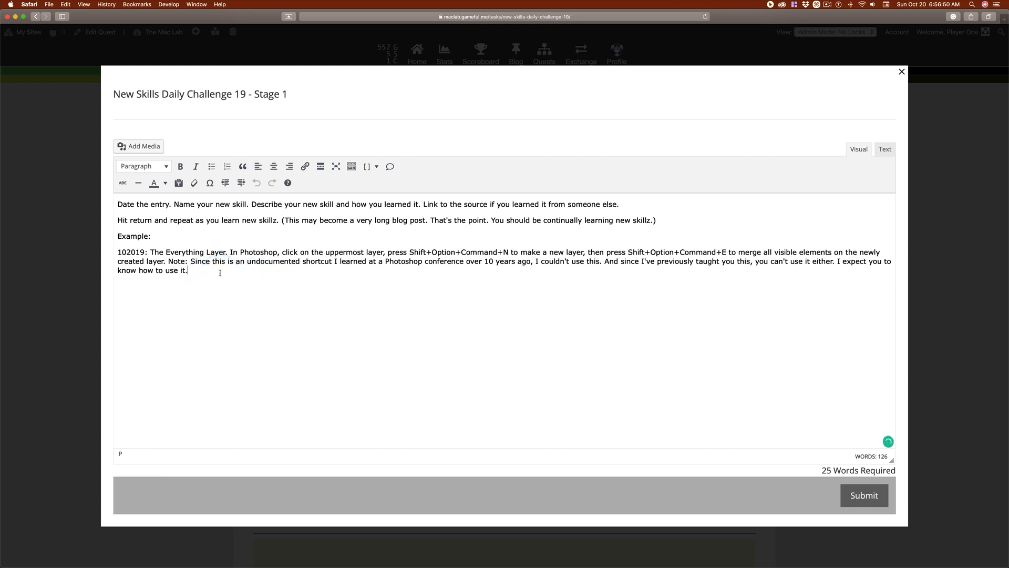
key("Return")
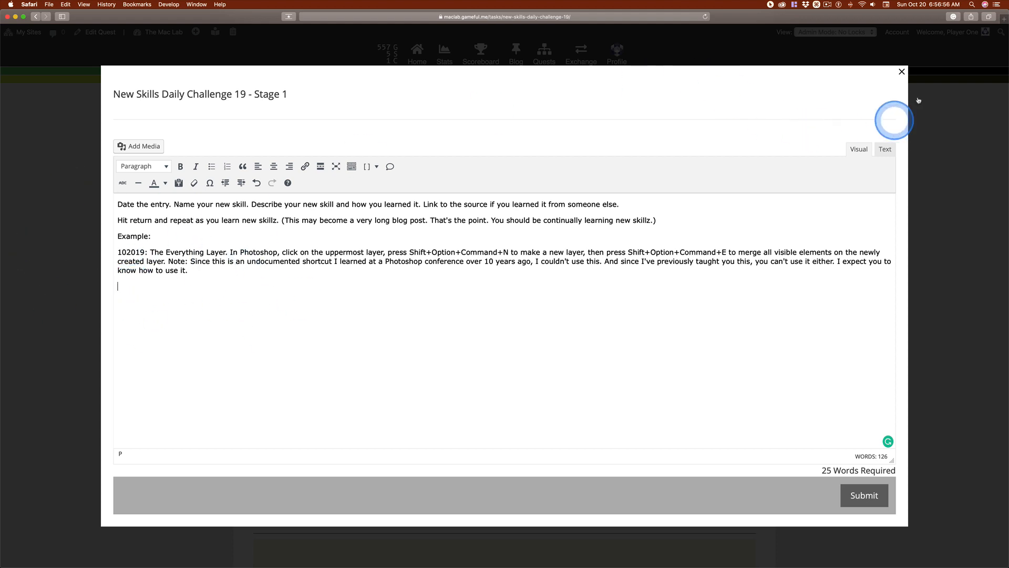
left_click(901, 72)
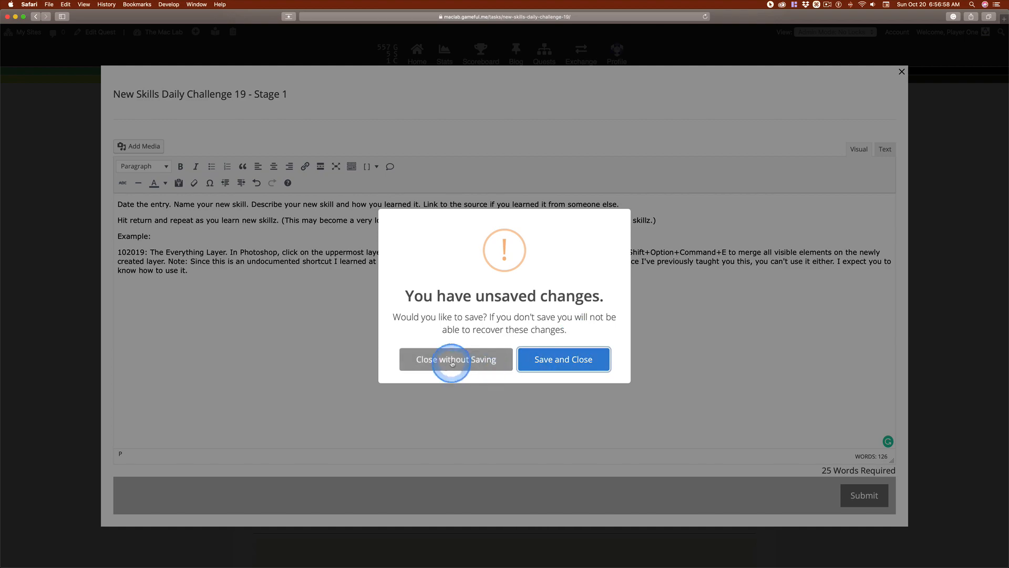
left_click(455, 359)
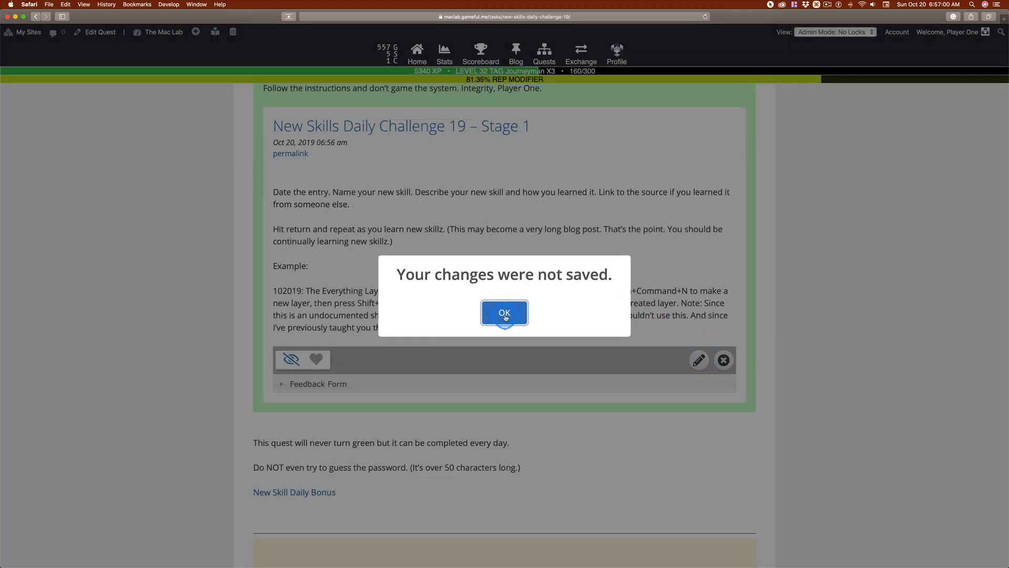
left_click(503, 313)
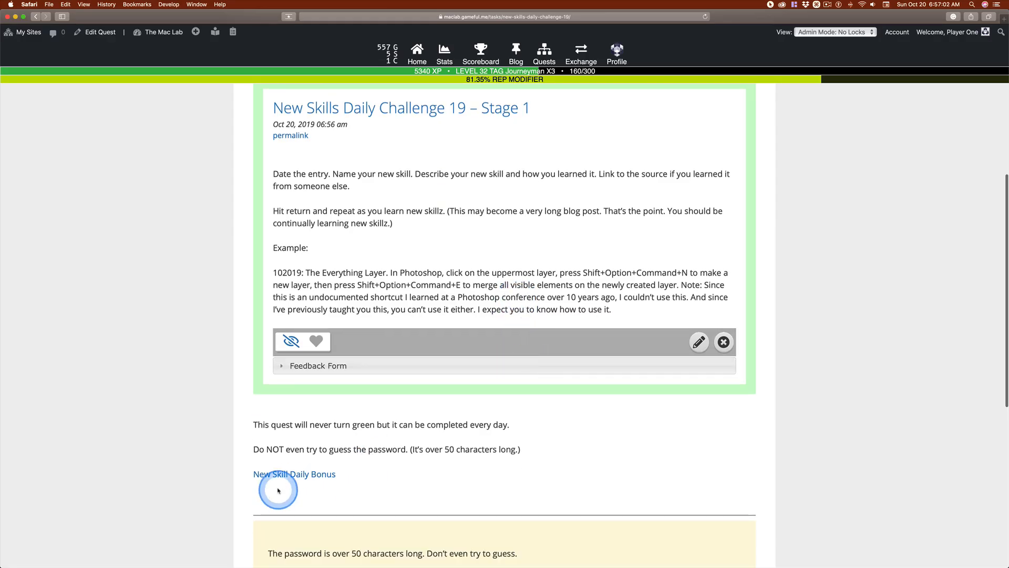
mouse_move(306, 272)
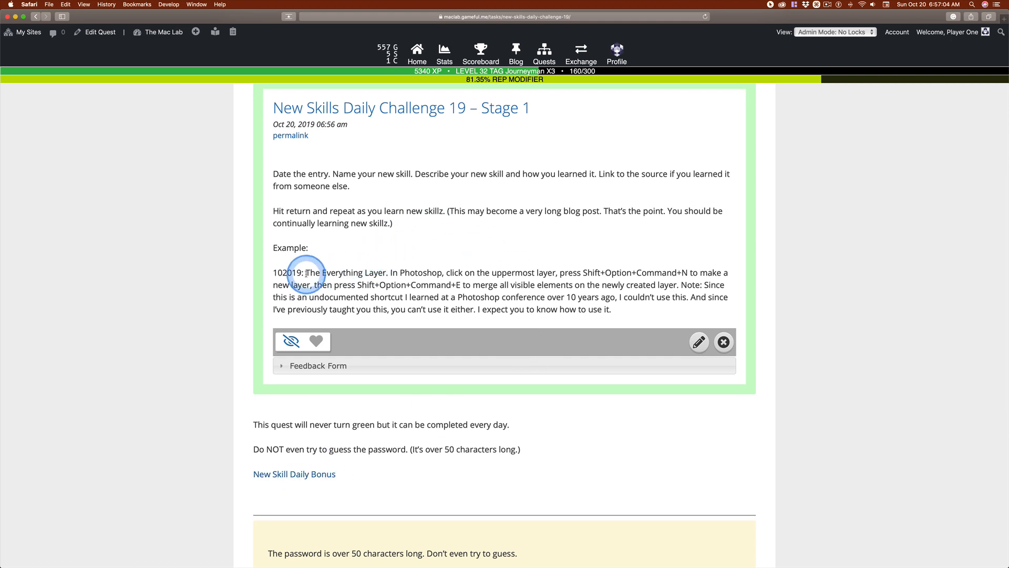
left_click(295, 475)
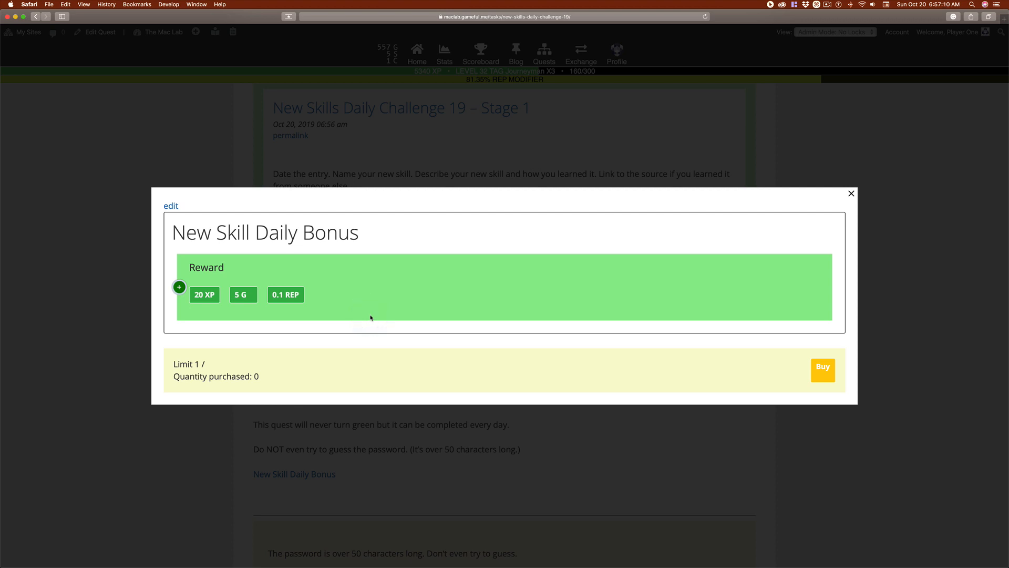
left_click(285, 248)
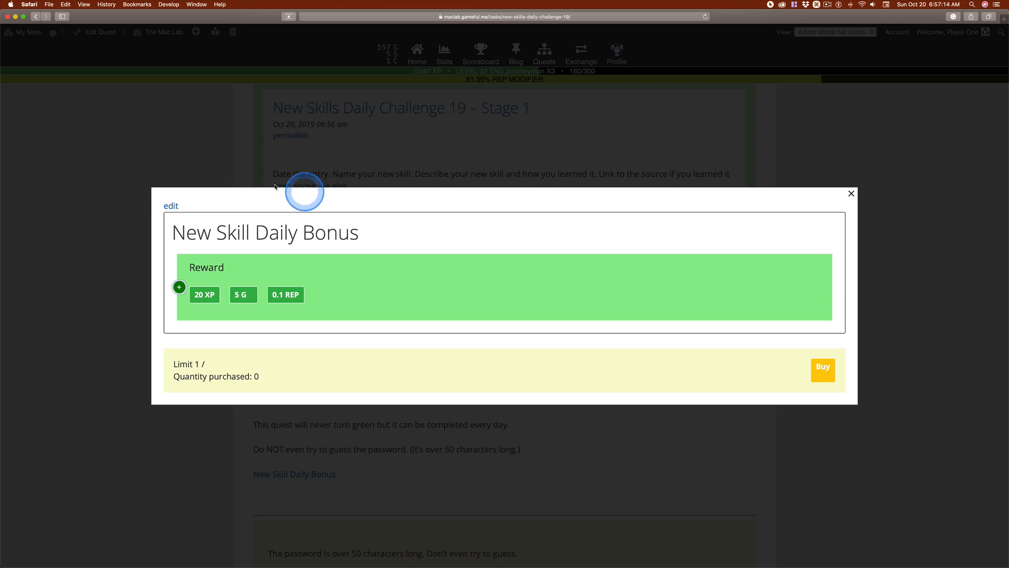
left_click(851, 193)
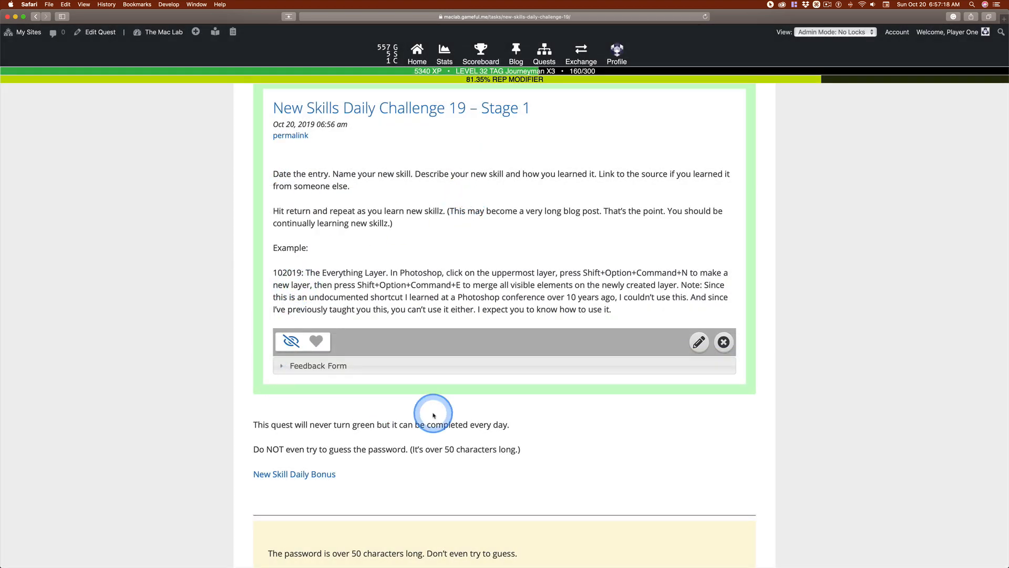
mouse_move(205, 434)
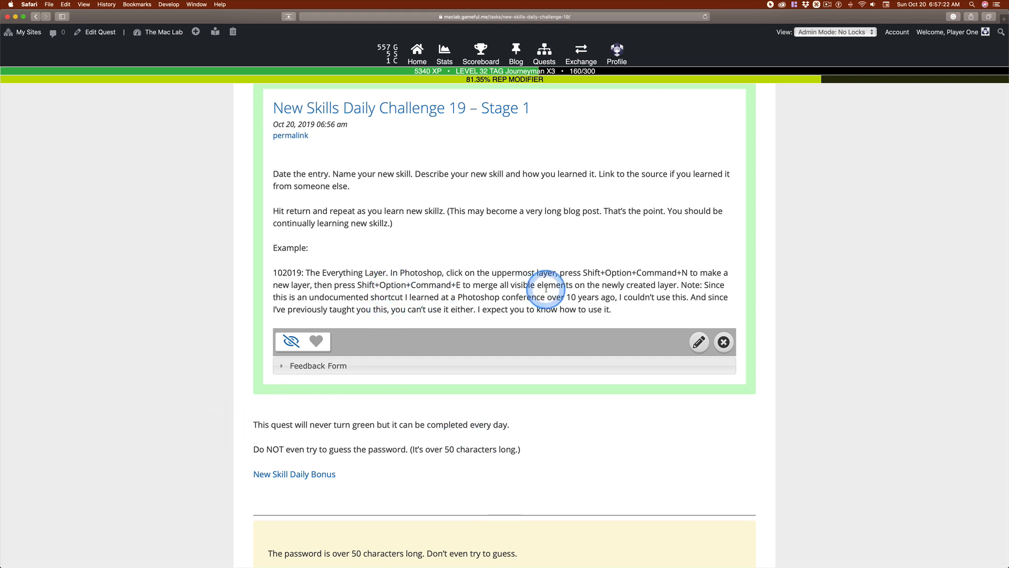
mouse_move(369, 285)
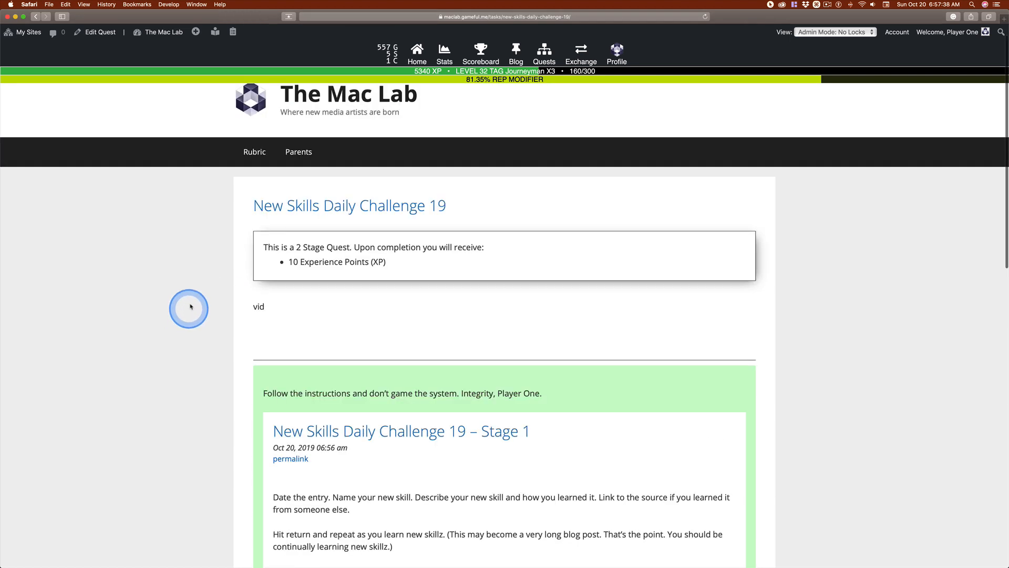
mouse_move(676, 341)
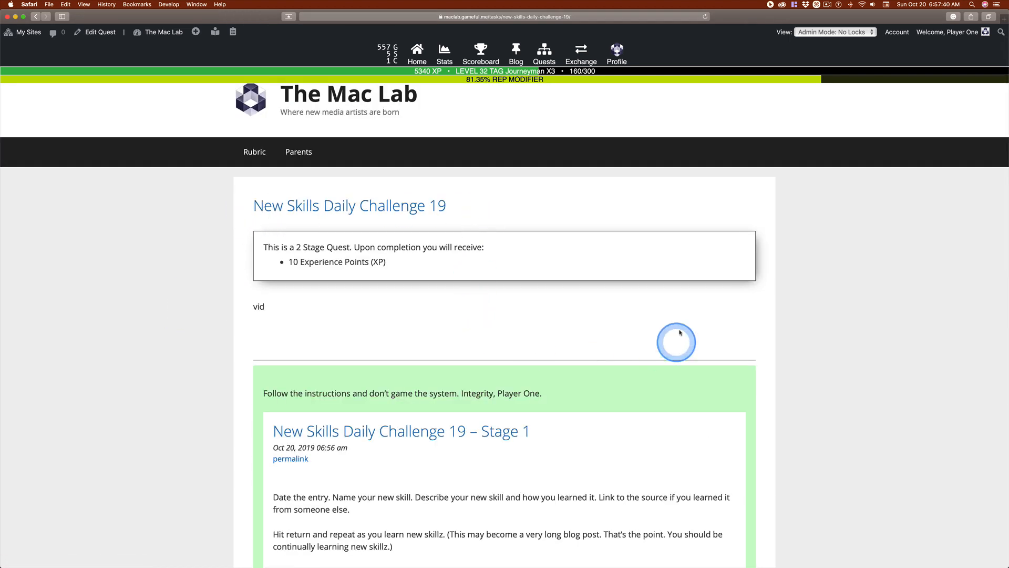